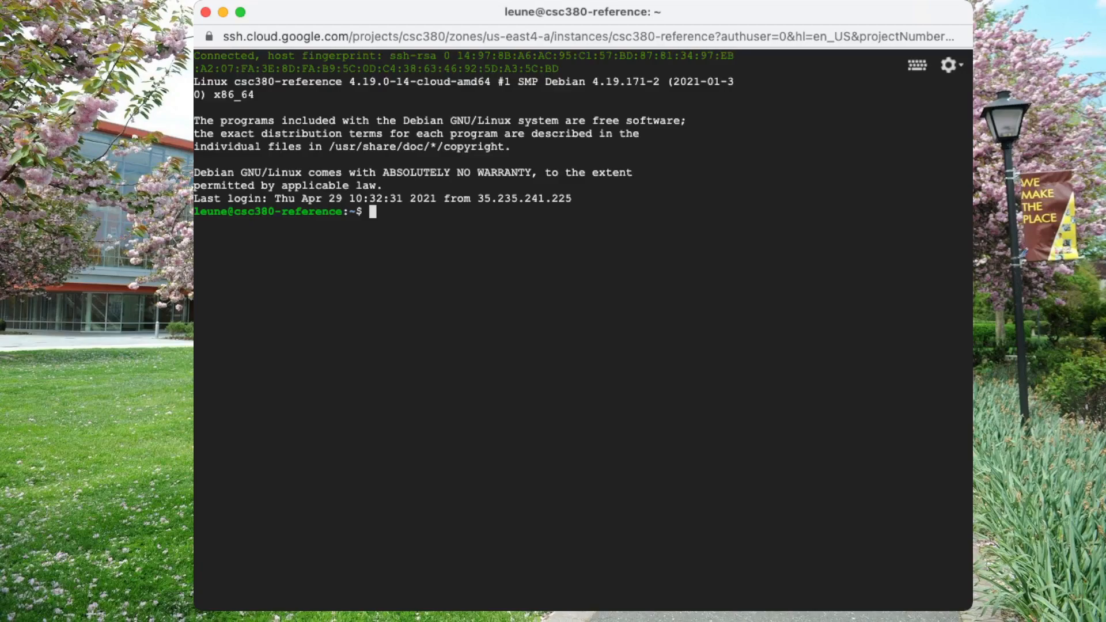
Step: At the shell prompt, begin typing 'sudo apt update'
{"action": "type", "text": "sudo apt upda"}
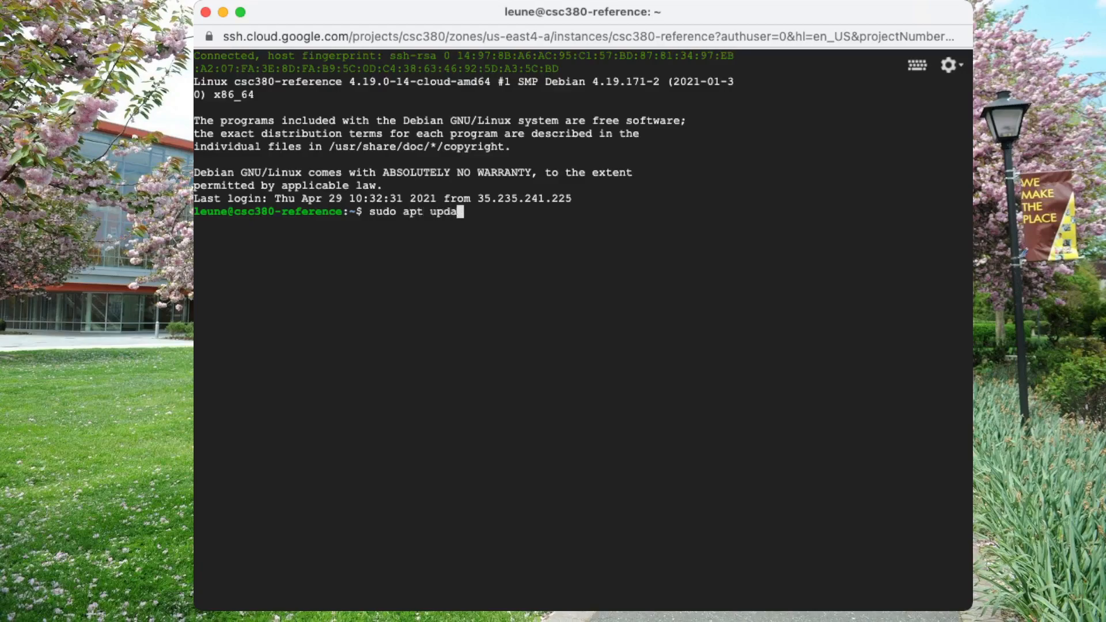
Step: Run 'sudo apt update' (11 upgradable packages), then install tmux and clear the screen
{"action": "type", "text": "te"}
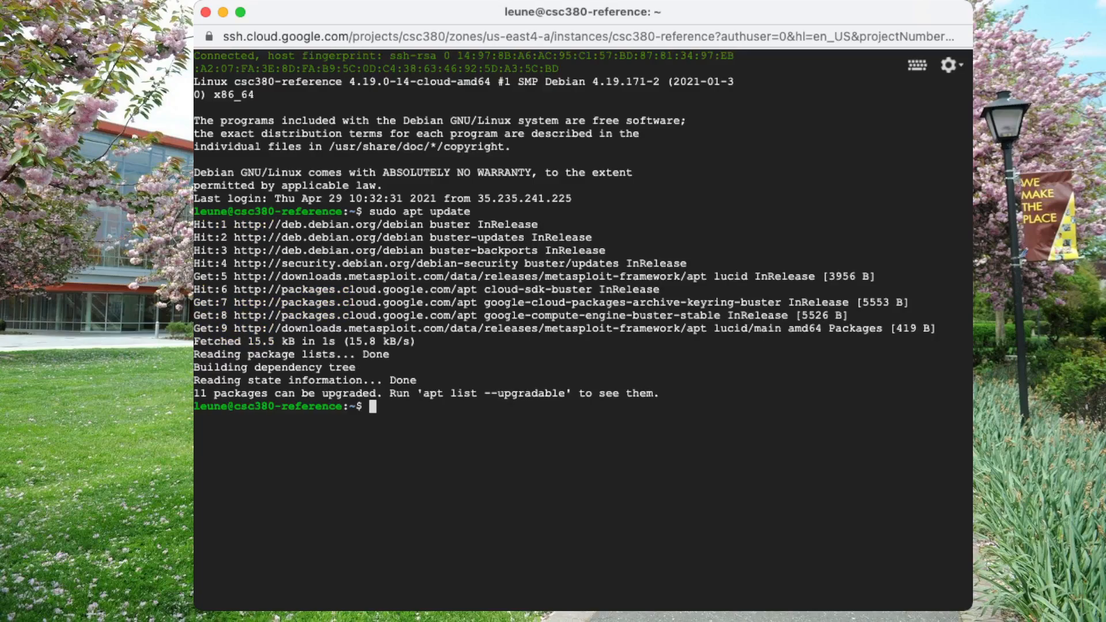
{"action": "type", "text": "sudo apt install tm"}
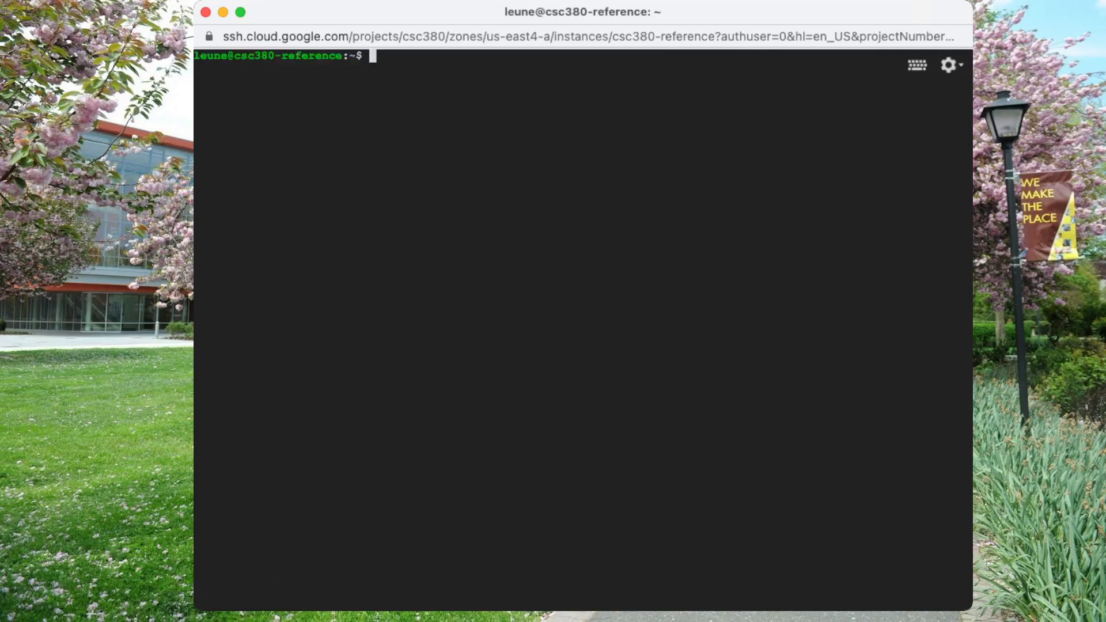
Step: Start a tmux session, list the home directory with 'ls -al', then detach
{"action": "type", "text": "tmux"}
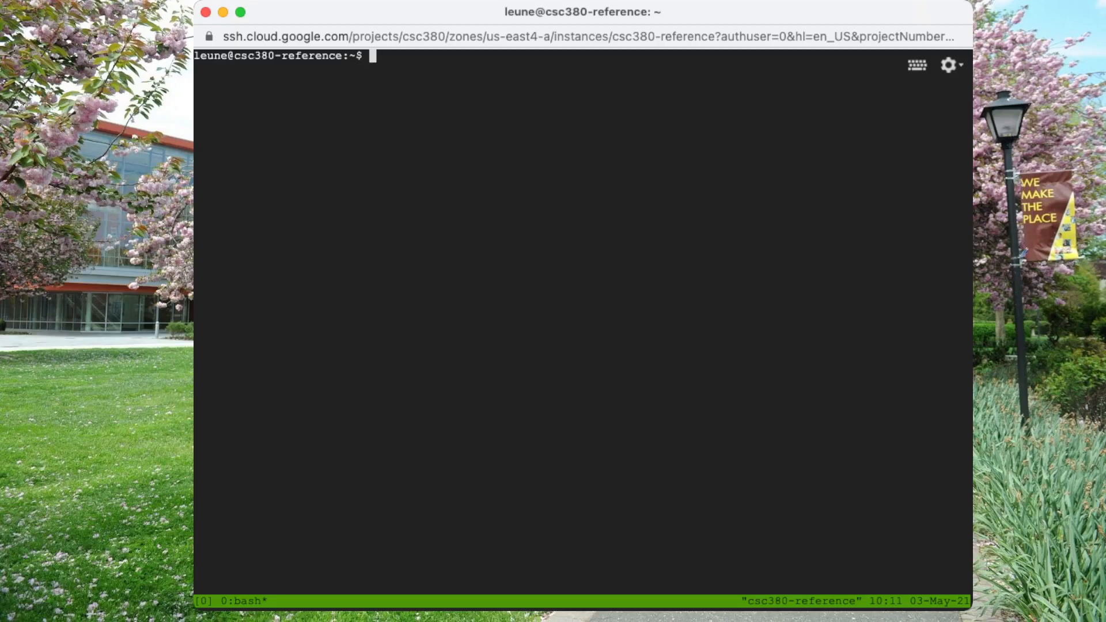
{"action": "type", "text": "ls -al"}
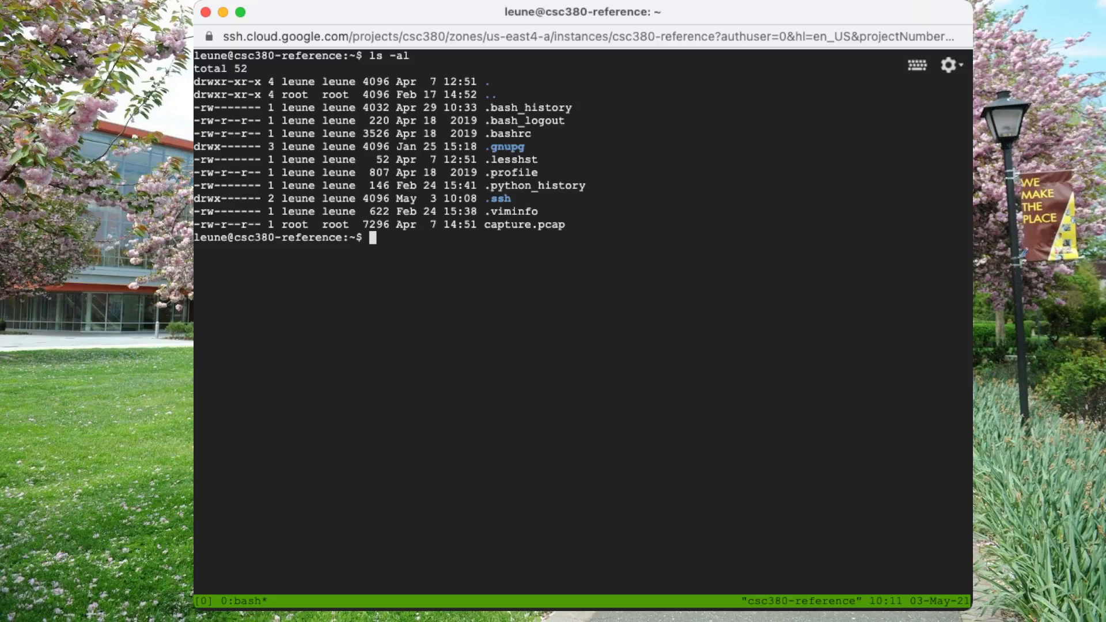
{"action": "type", "text": "tmux"}
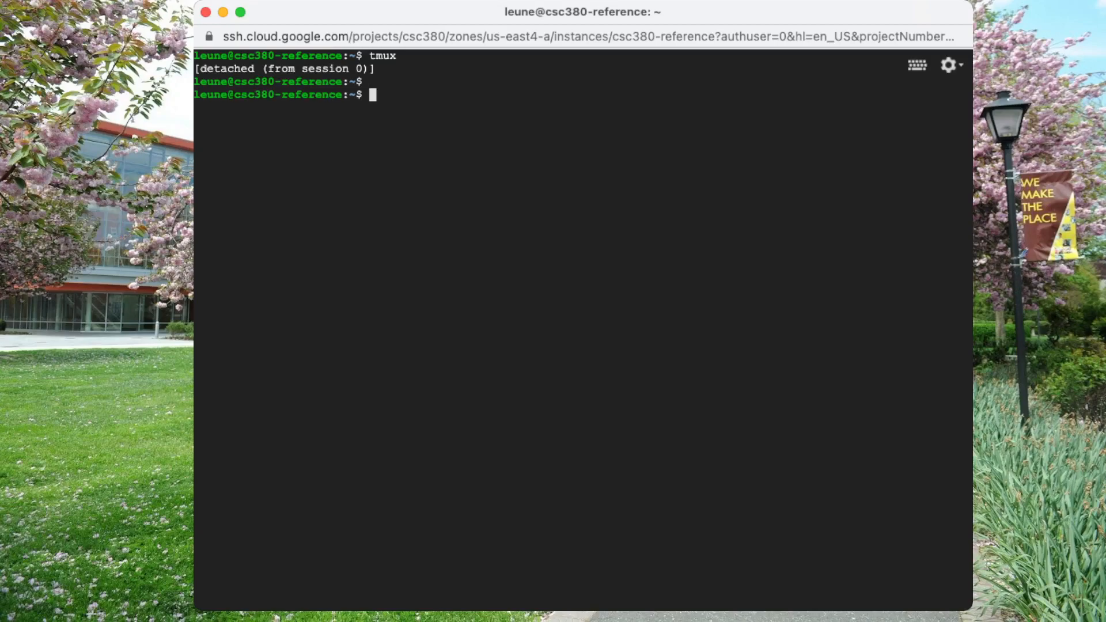
Step: Check processes with 'ps' and 'tmux --help', reattach session 0, then detach and clear
{"action": "type", "text": "ps xa"}
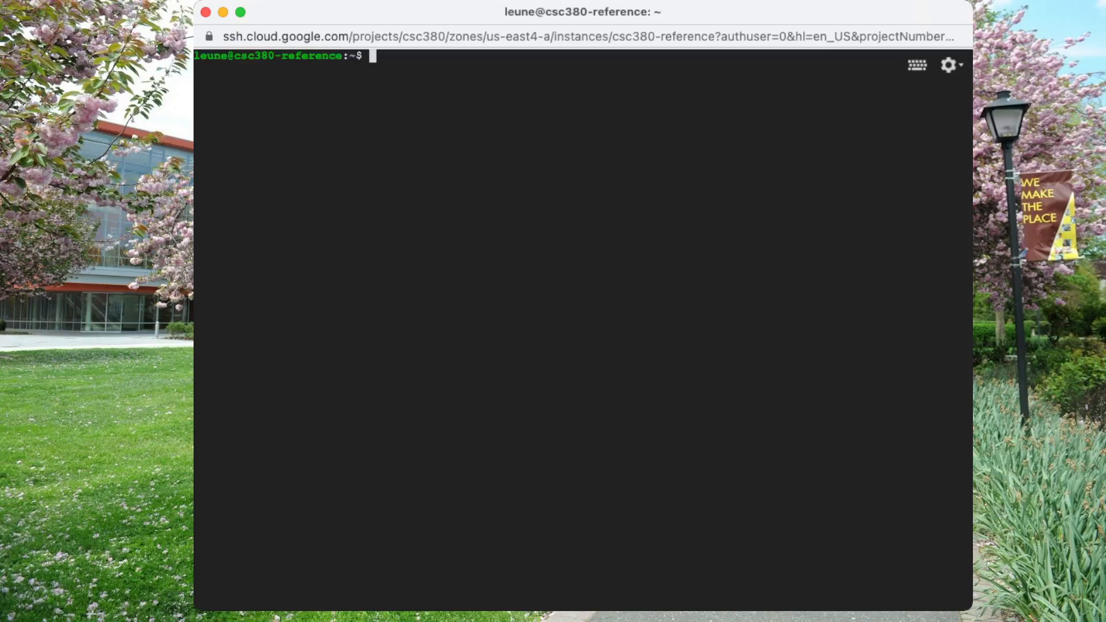
{"action": "type", "text": "tmu"}
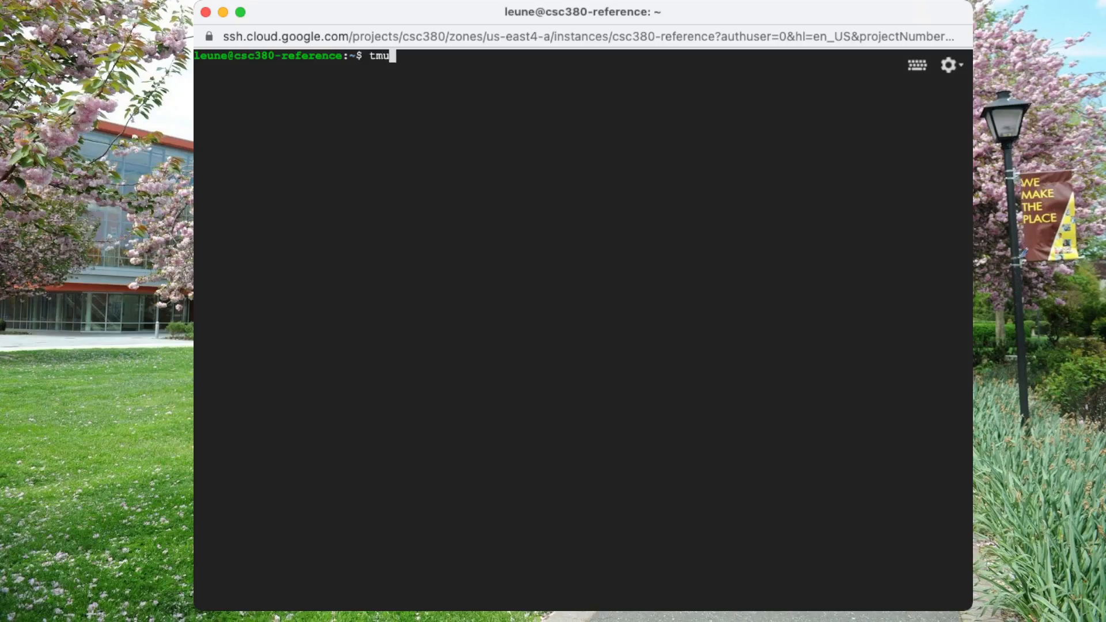
{"action": "type", "text": "x"}
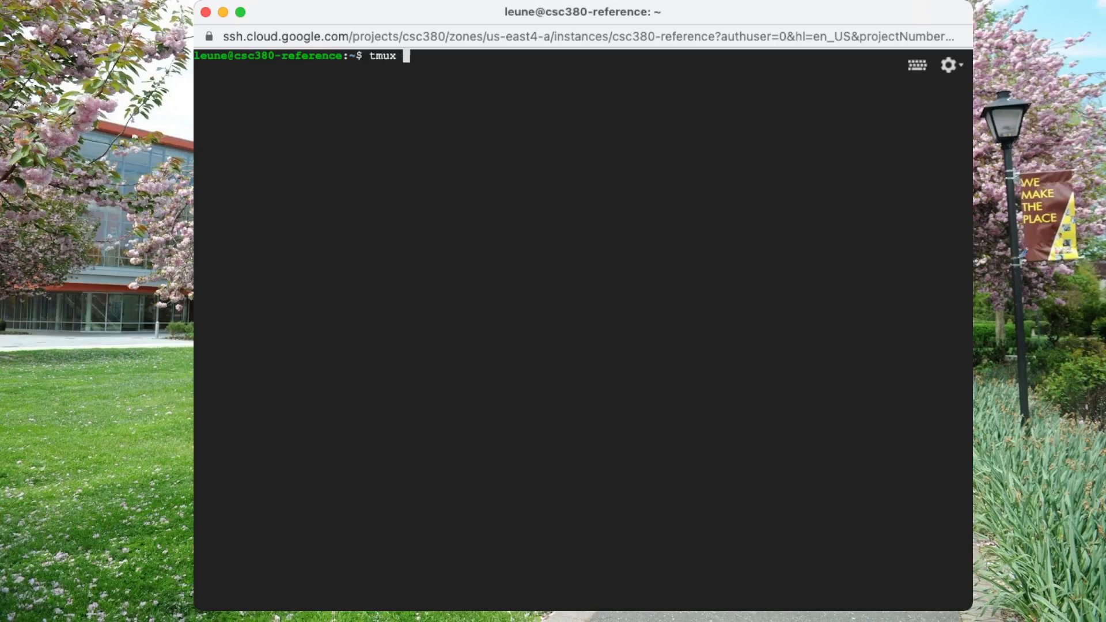
{"action": "type", "text": "--hel;p"}
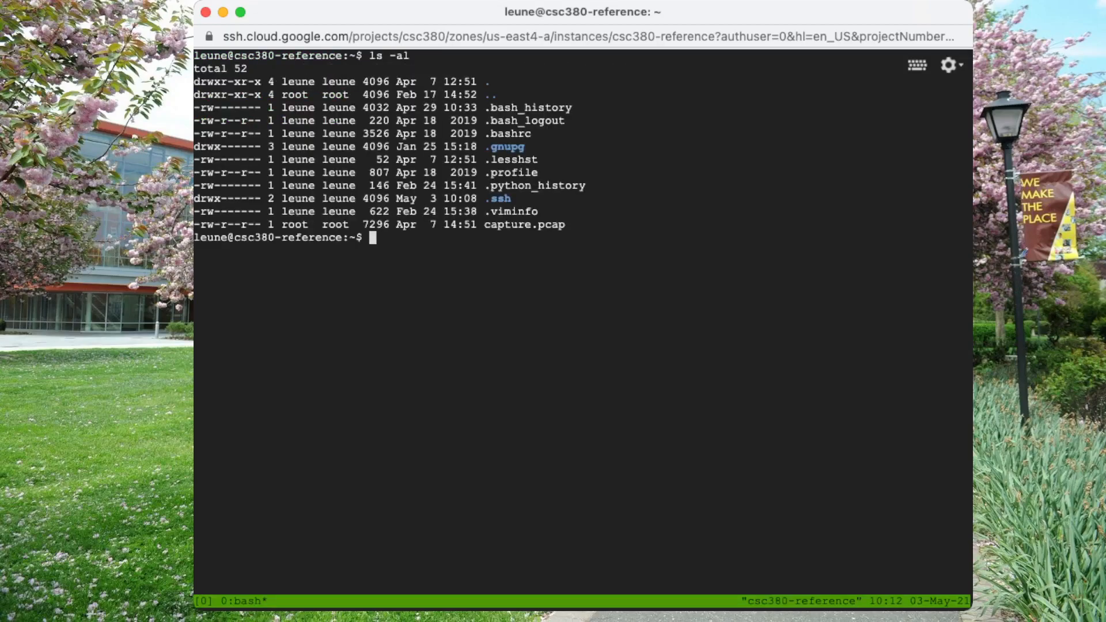
{"action": "type", "text": "ps"}
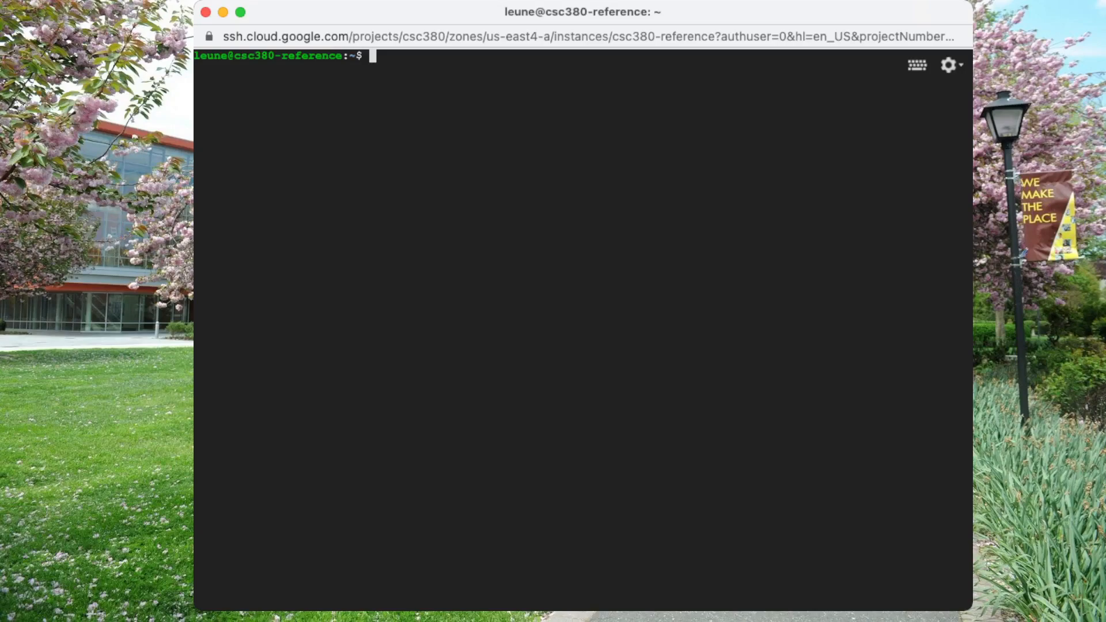
Step: Reattach tmux session 0, run top, then quit top with q
{"action": "type", "text": "tmux att"}
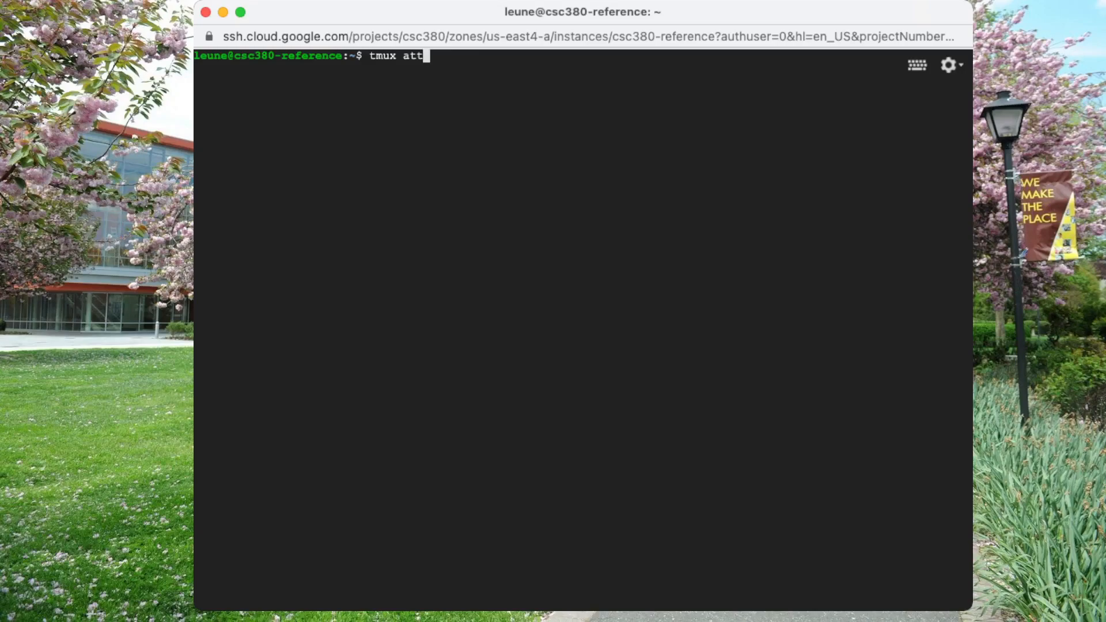
{"action": "type", "text": "ach"}
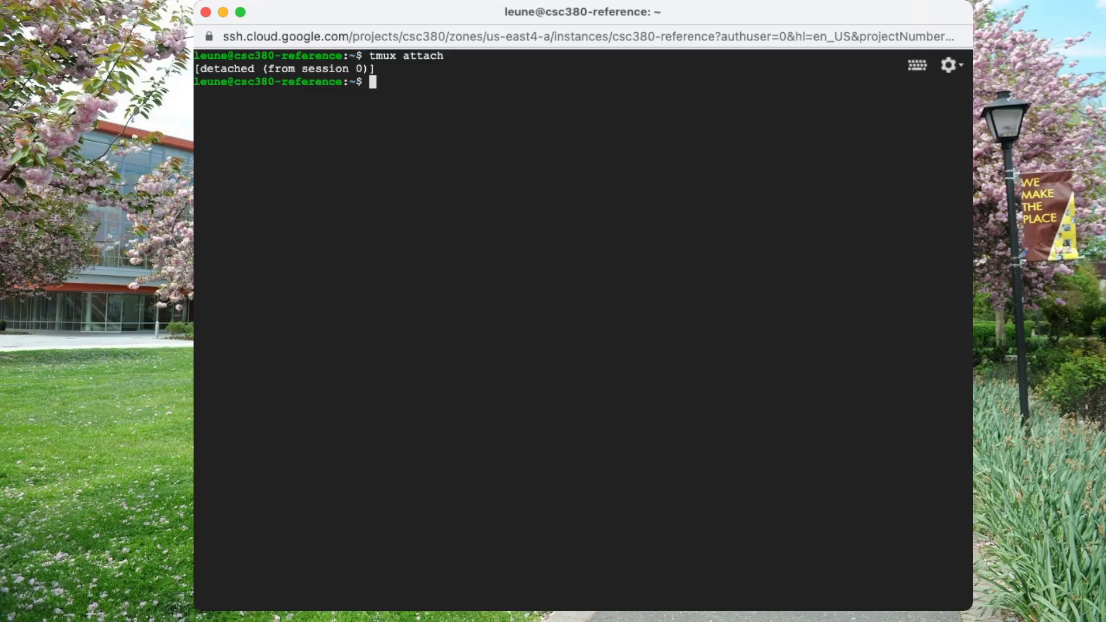
{"action": "type", "text": "top"}
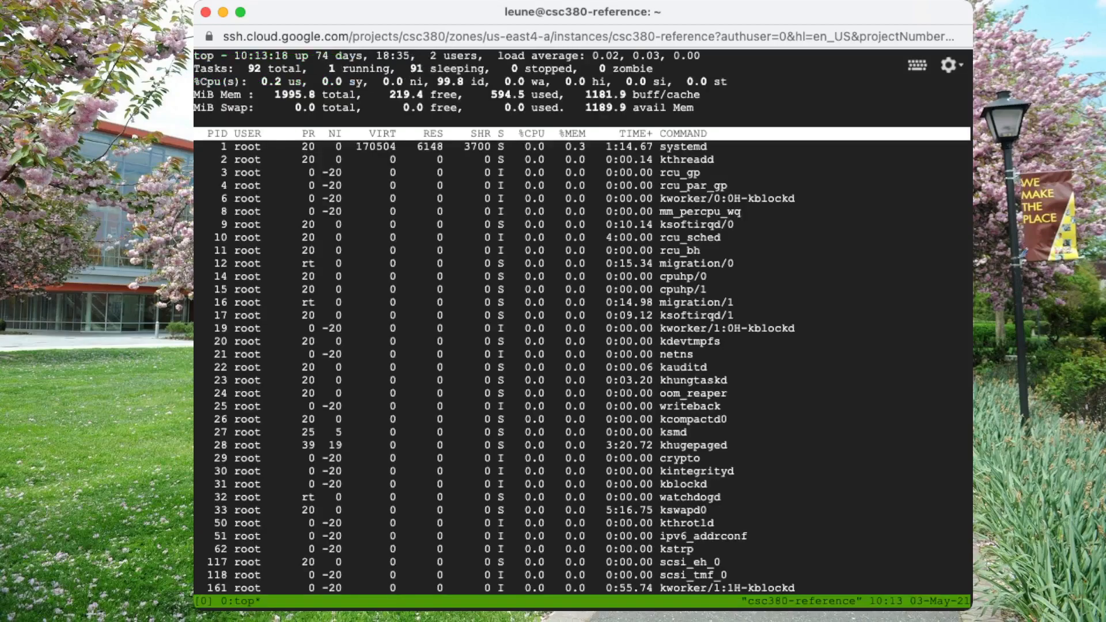
{"action": "key", "text": "q"}
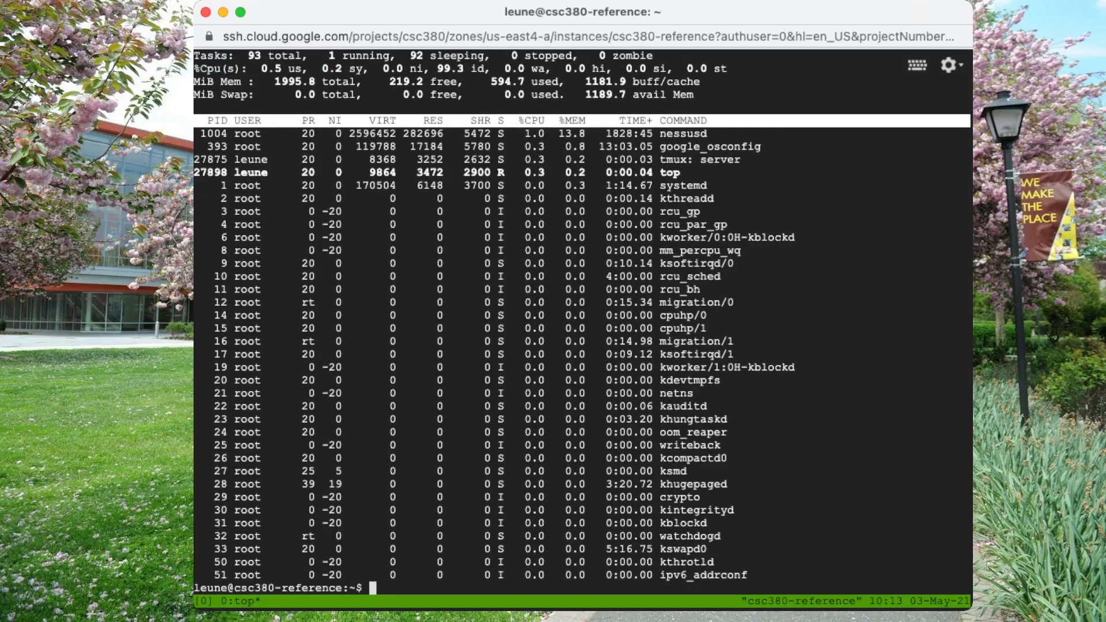